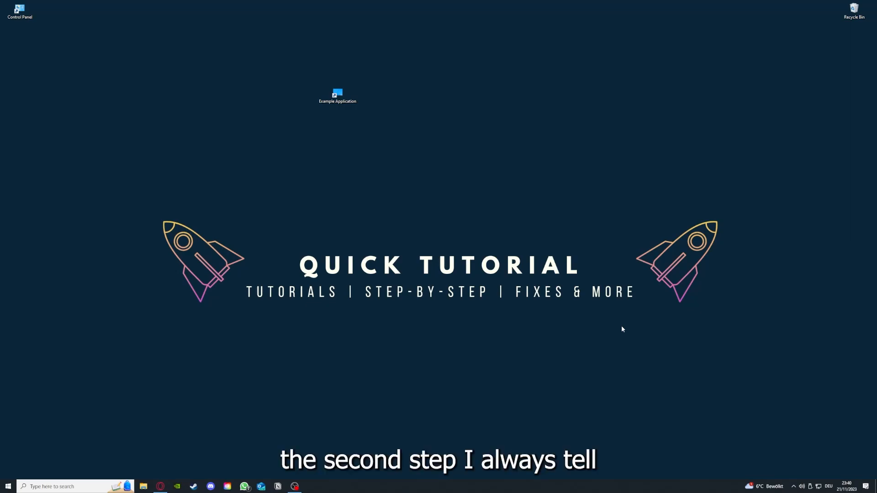
# Step: Close the Desktop folder window, leaving the plain desktop showing
pyautogui.click(337, 95)
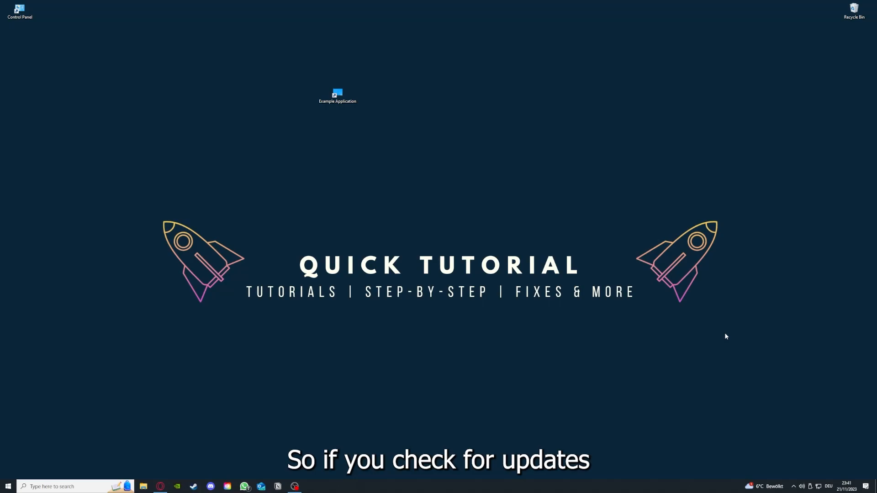
pyautogui.moveTo(283, 74)
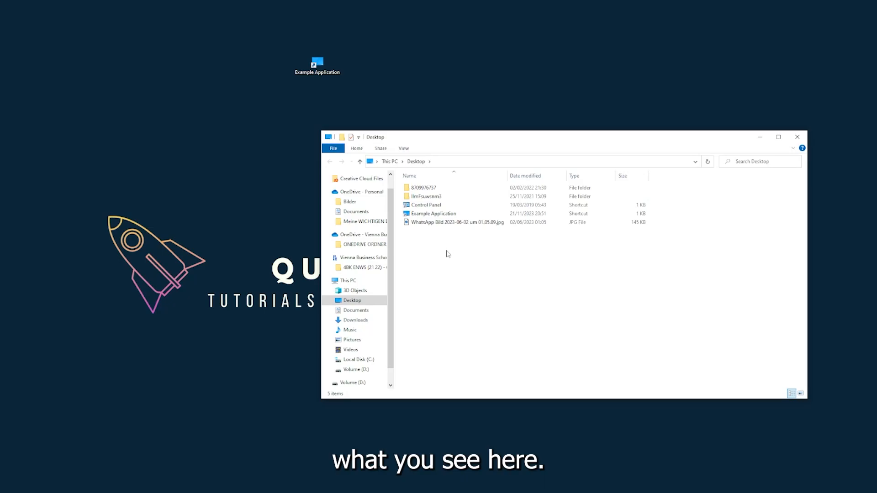
pyautogui.moveTo(713, 155)
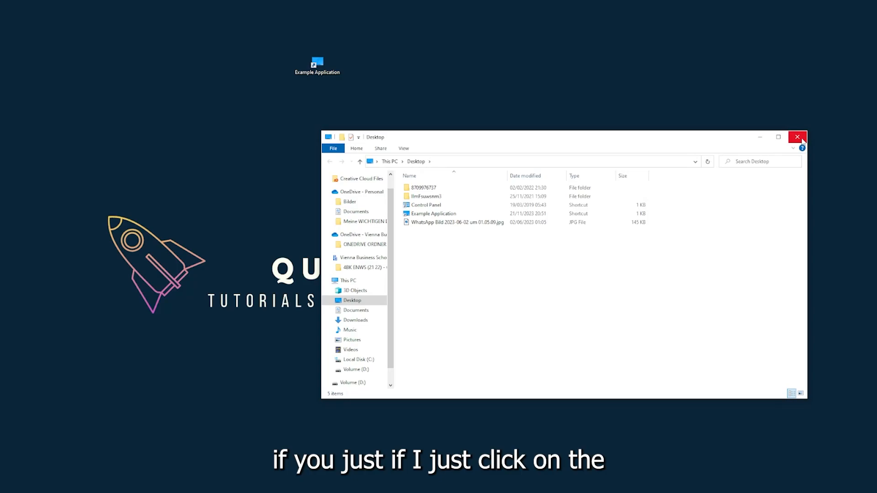
pyautogui.moveTo(797, 137)
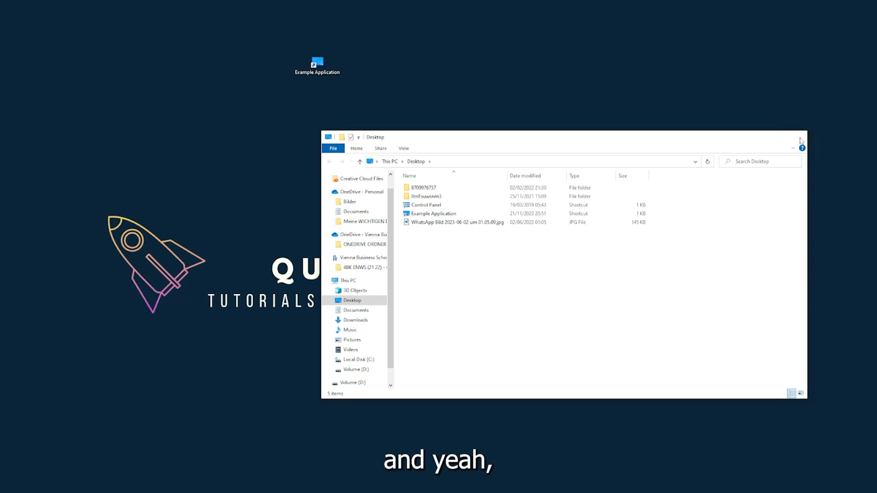
pyautogui.click(801, 137)
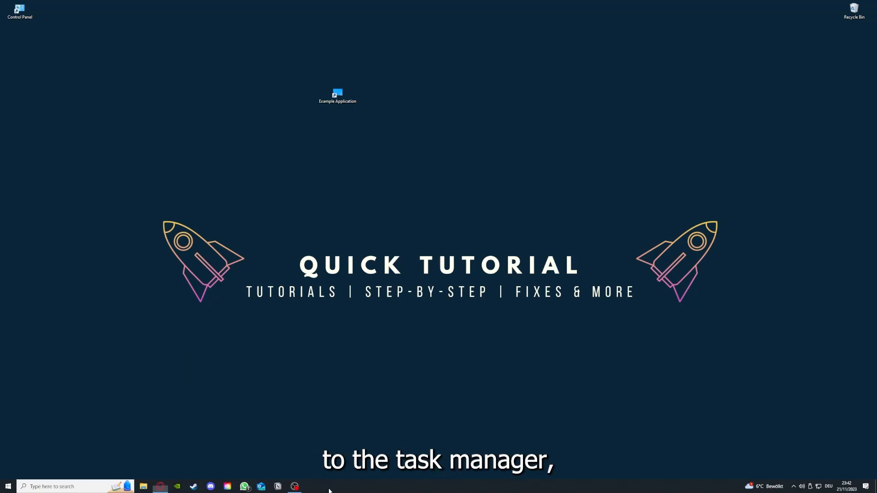
# Step: Launch Task Manager from the taskbar's right-click menu
pyautogui.rightClick(329, 488)
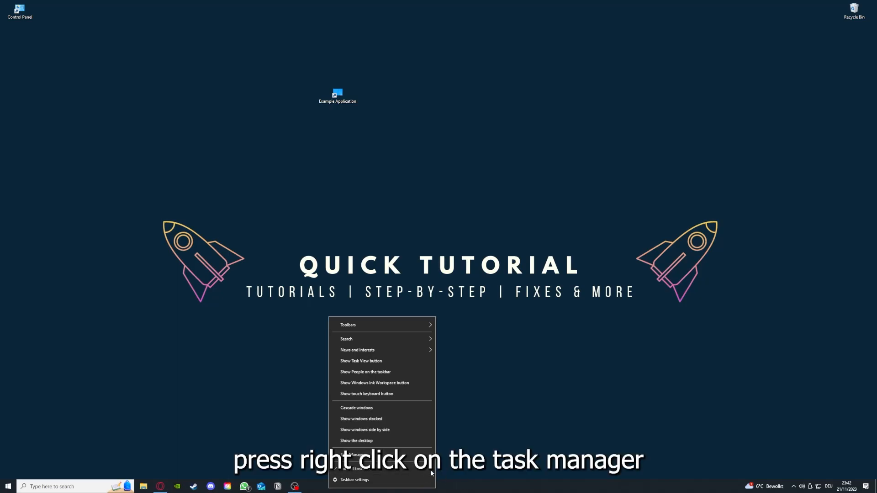
pyautogui.click(351, 454)
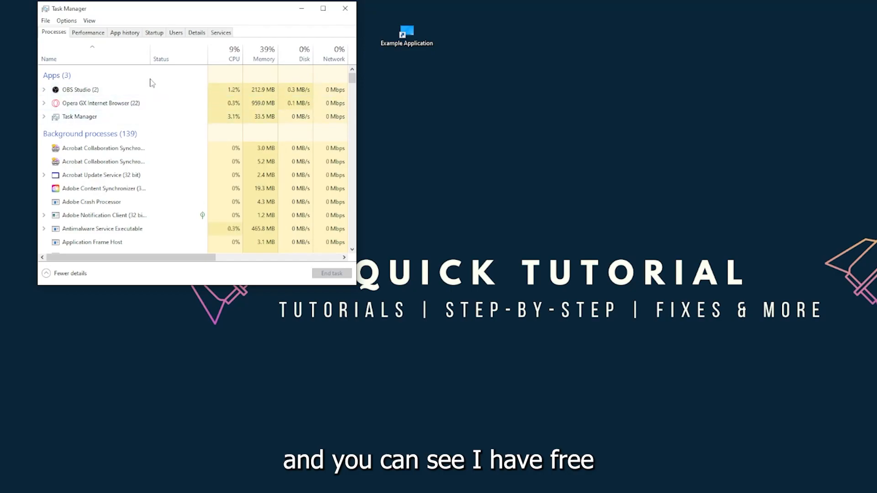
# Step: Select the Task Manager process under Apps and end it, closing the window
pyautogui.click(78, 116)
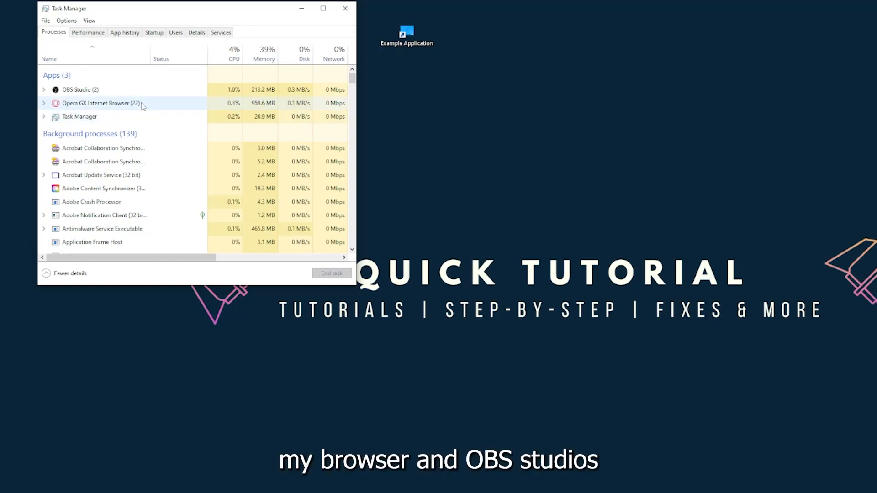
pyautogui.moveTo(146, 106)
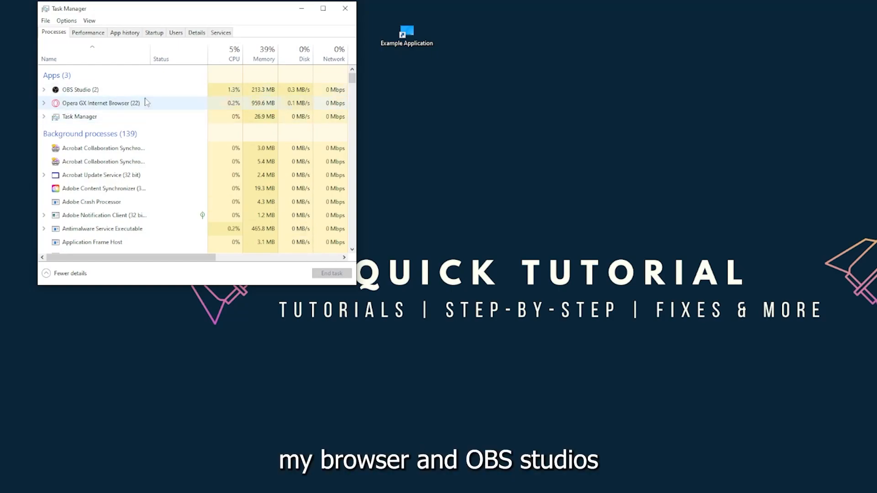
pyautogui.click(78, 116)
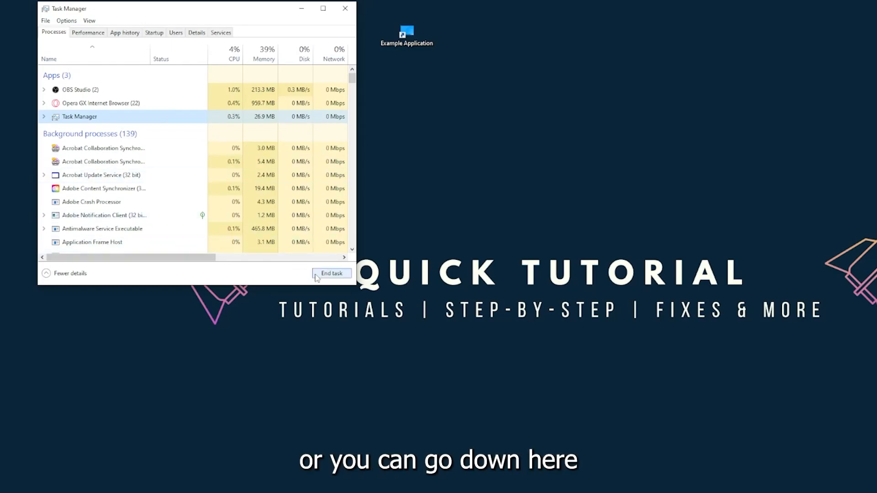
pyautogui.click(331, 273)
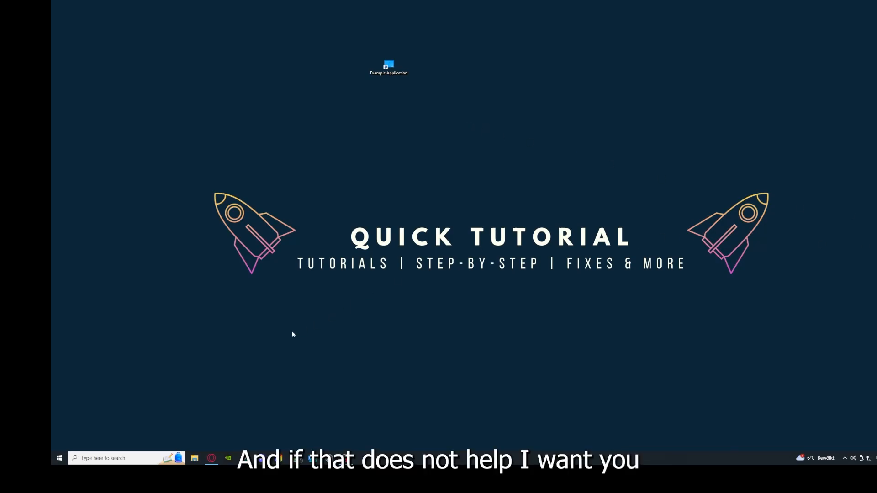
pyautogui.moveTo(268, 247)
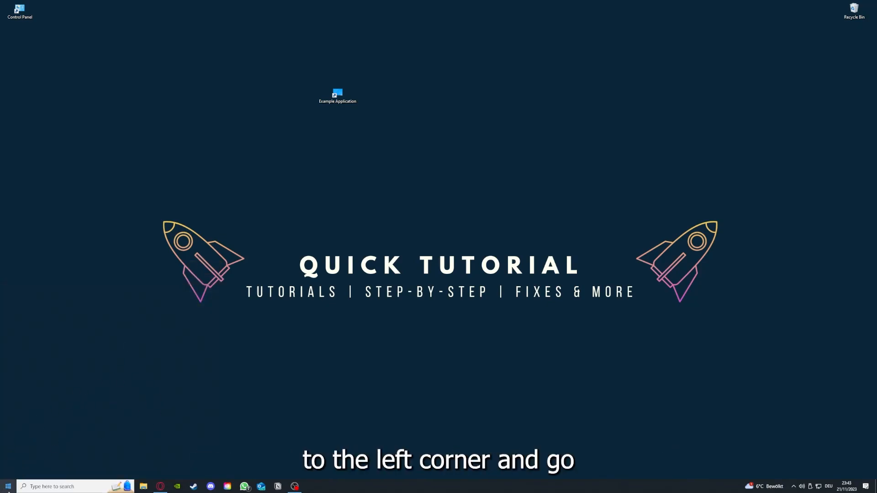
pyautogui.click(7, 485)
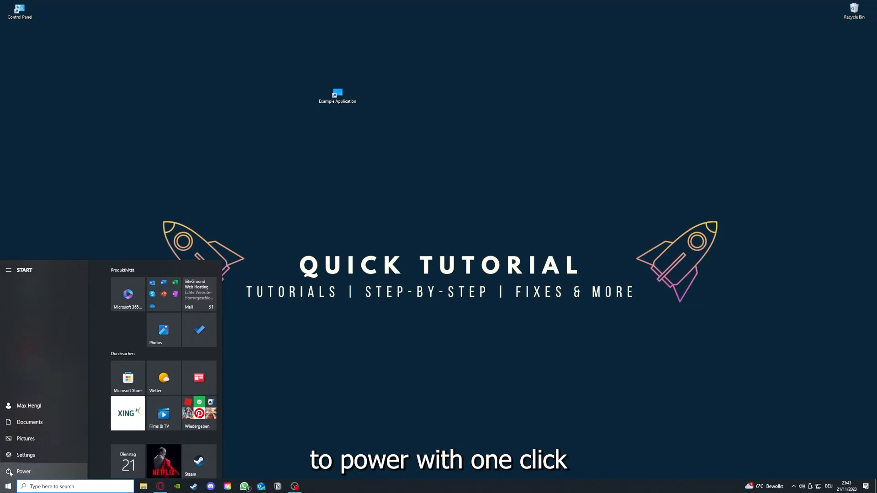
pyautogui.click(24, 472)
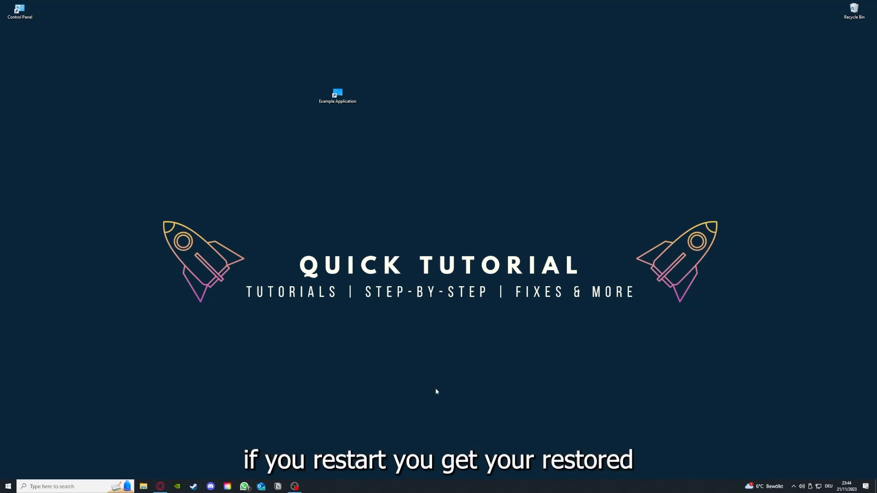
pyautogui.moveTo(623, 203)
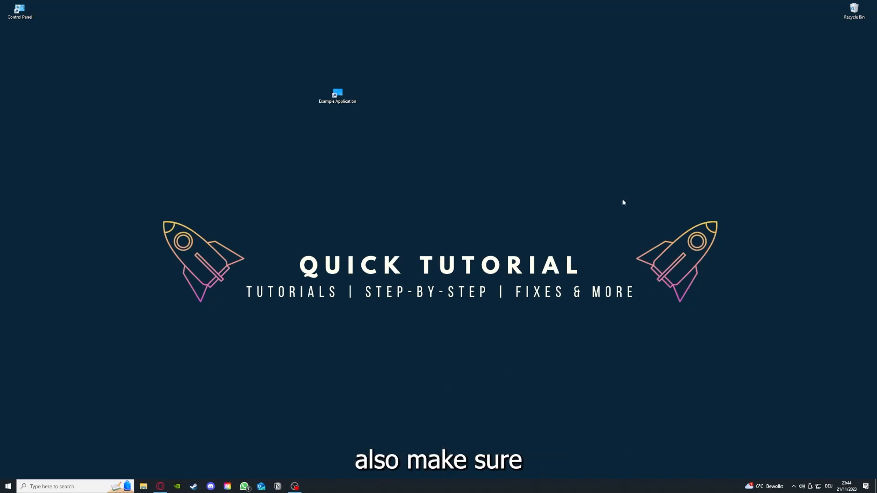
pyautogui.moveTo(181, 182)
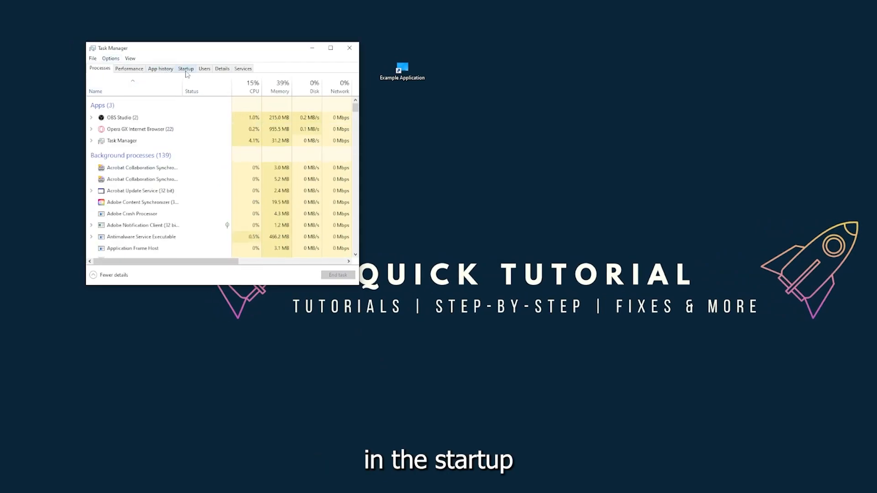
# Step: Show the Startup apps list and bring Task Manager to the front
pyautogui.click(186, 69)
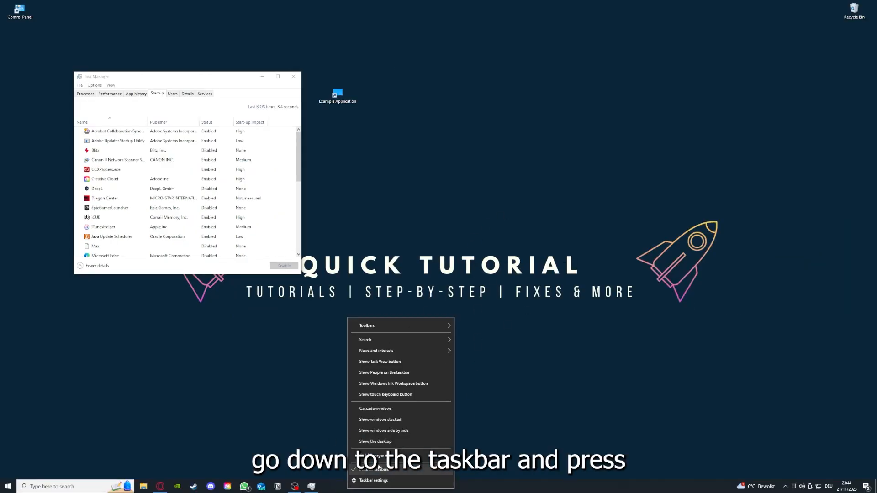
pyautogui.moveTo(332, 398)
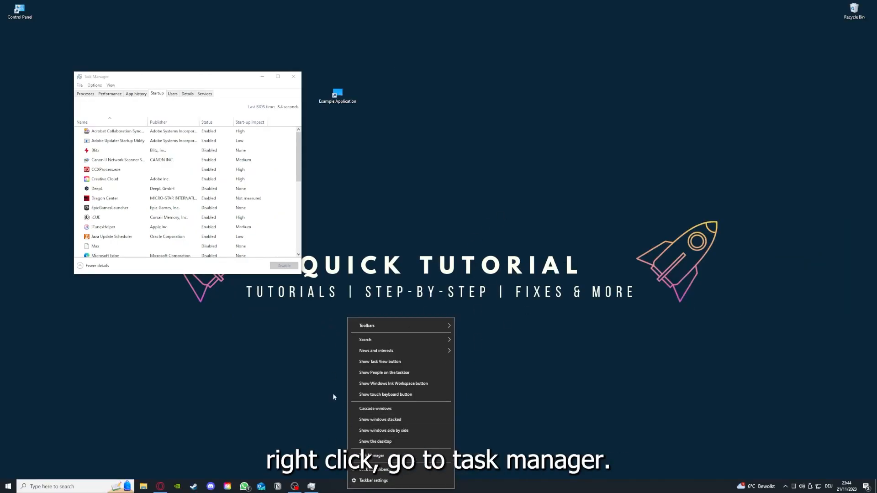
pyautogui.click(277, 76)
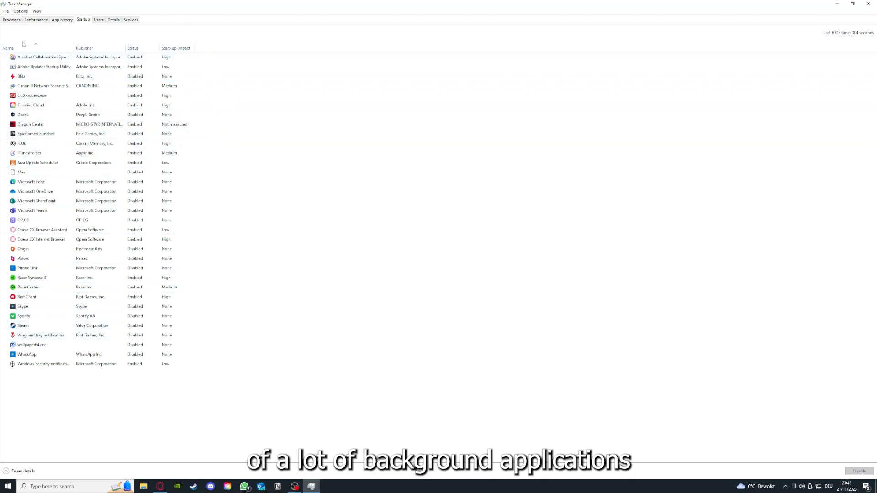
# Step: Review the Acrobat and Microsoft OneDrive startup entries without changing their status
pyautogui.rightClick(44, 57)
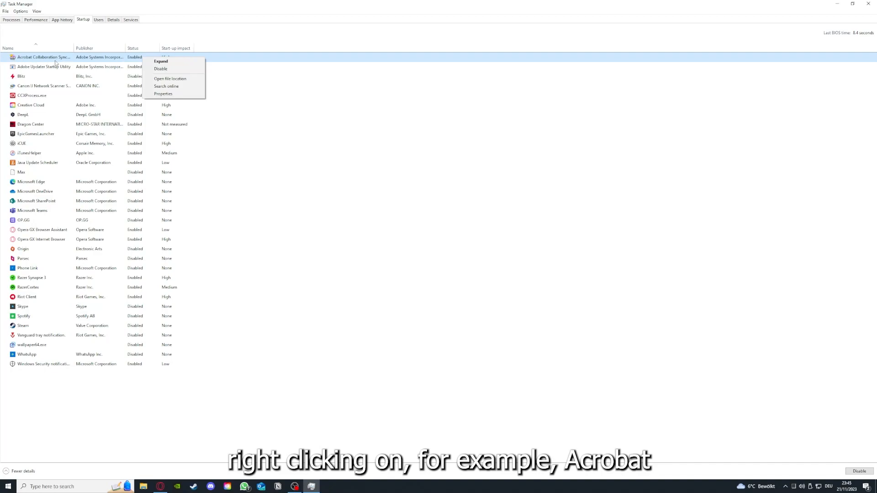
pyautogui.moveTo(81, 62)
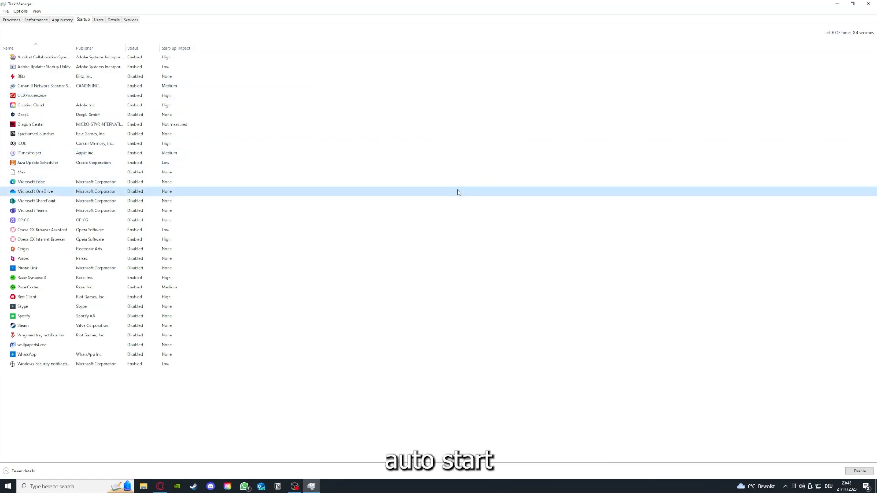
pyautogui.click(43, 57)
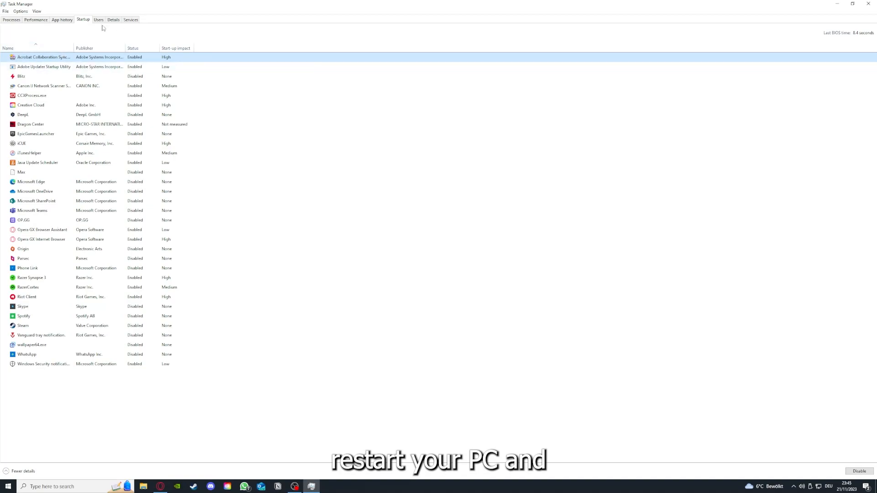
pyautogui.moveTo(3, 382)
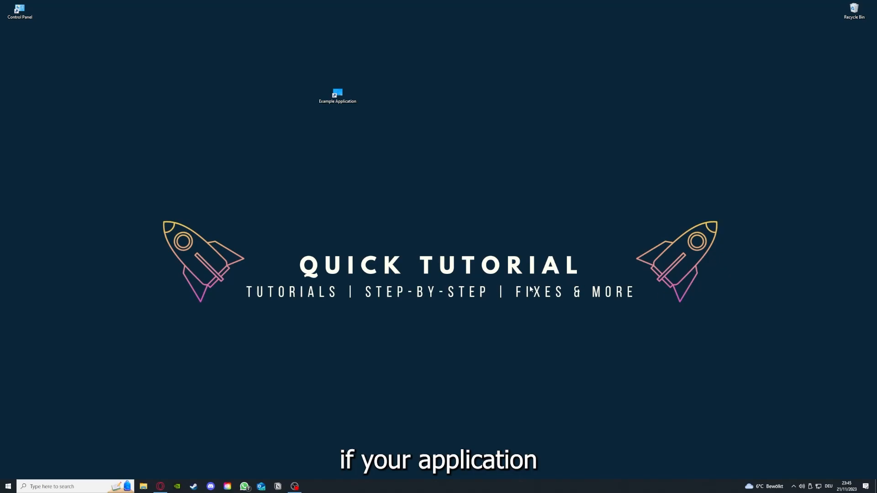
pyautogui.moveTo(546, 274)
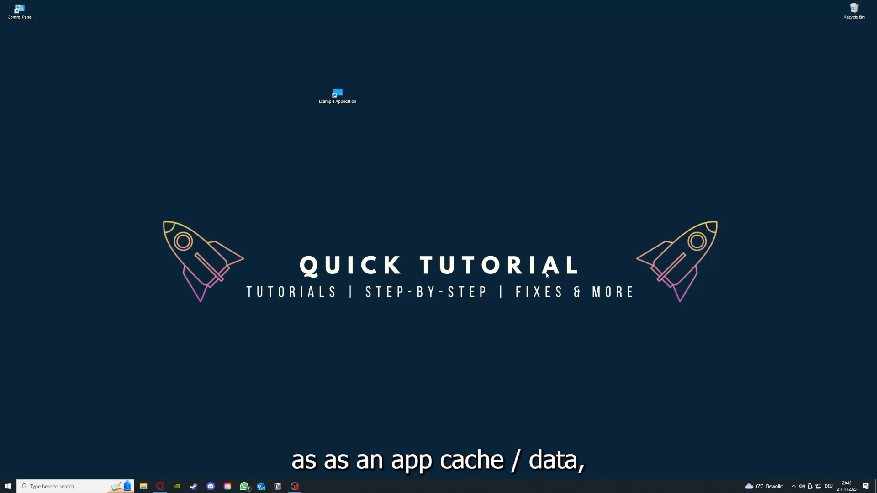
pyautogui.moveTo(499, 144)
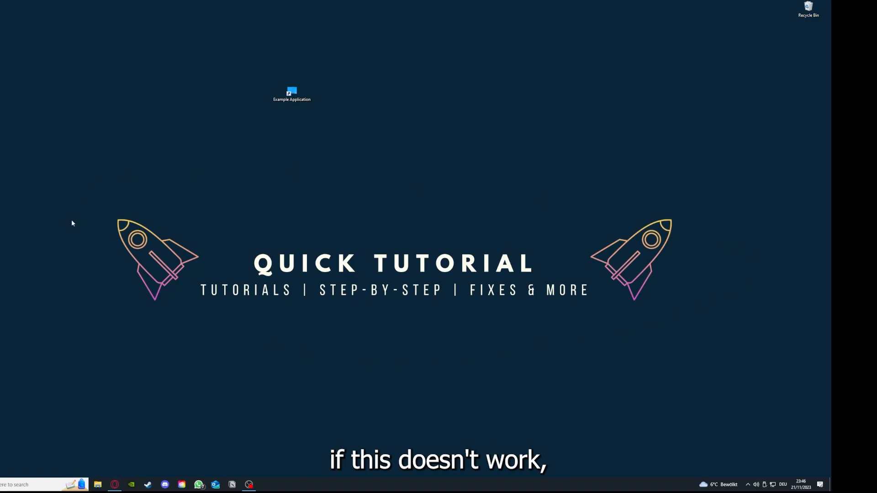
pyautogui.moveTo(94, 185)
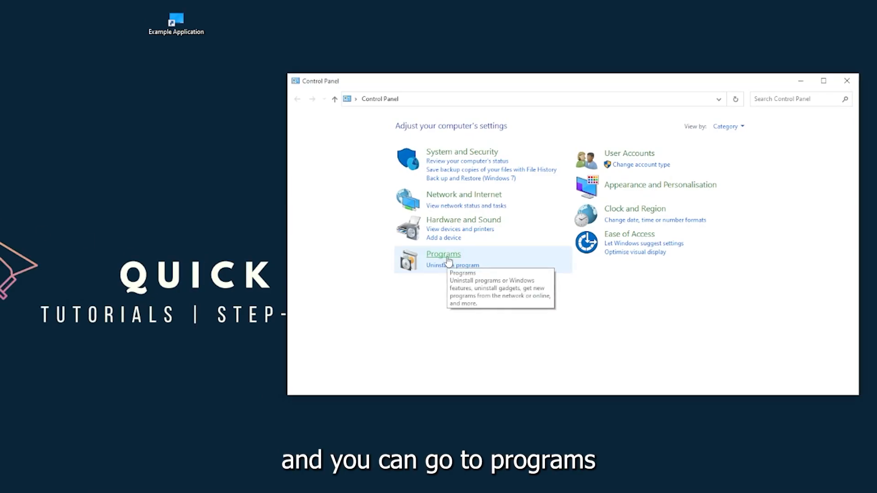
# Step: Go to Programs, then Programs and Features, to list installed programs
pyautogui.click(443, 254)
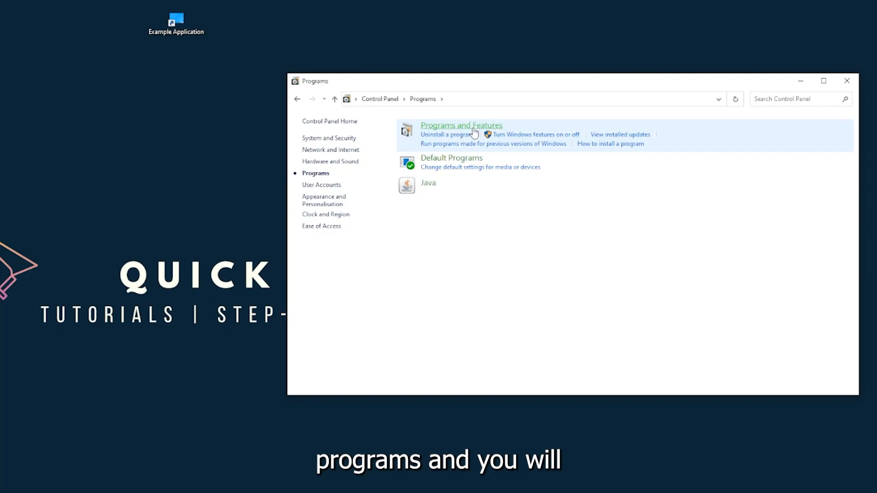
pyautogui.click(461, 126)
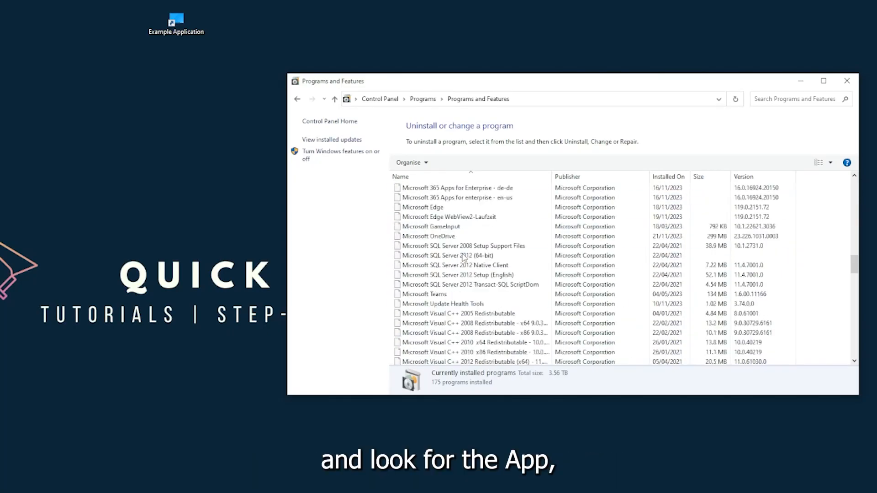
# Step: Uninstall Overwolf and confirm Yes to remove it from the programs list
pyautogui.scroll(-3)
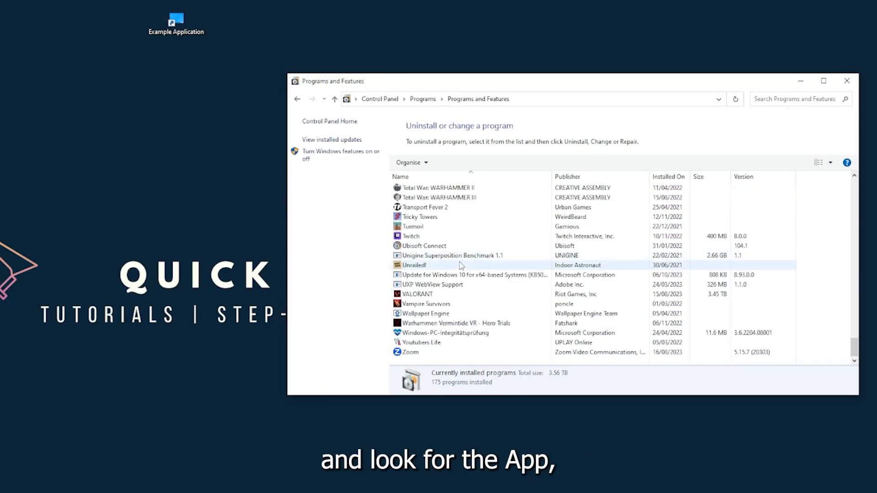
pyautogui.scroll(-3)
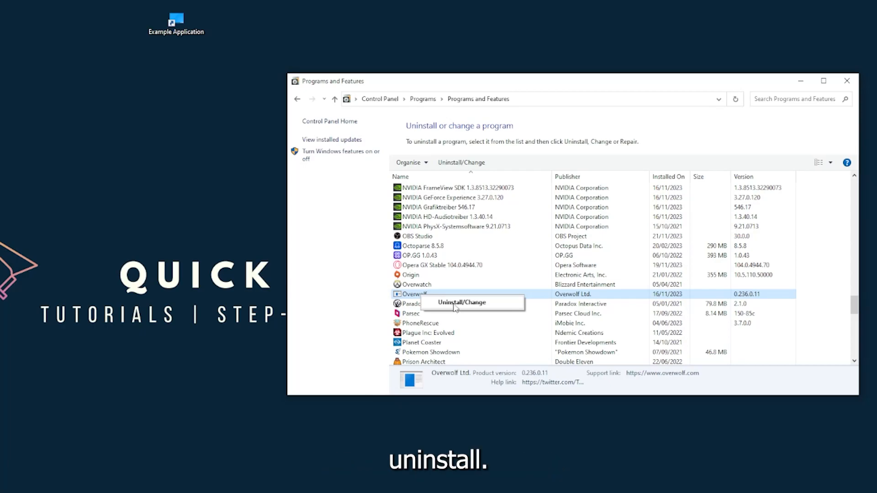
pyautogui.click(460, 302)
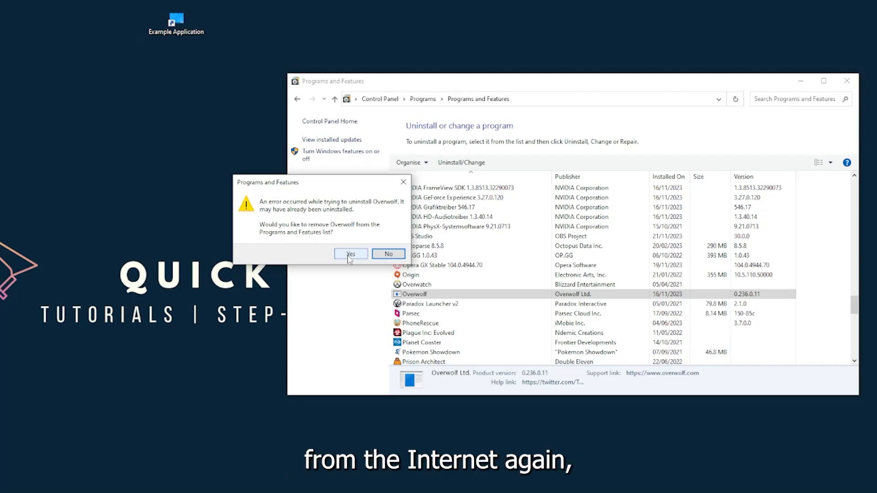
pyautogui.click(350, 254)
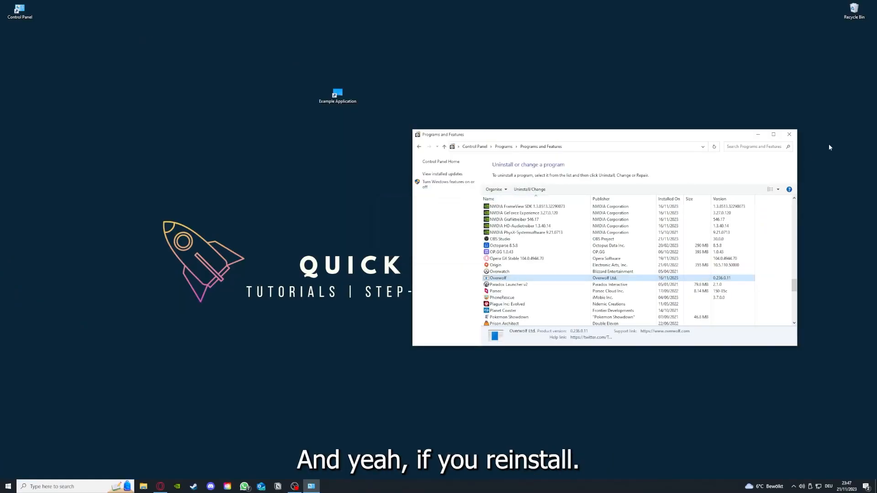
# Step: Close the Programs and Features window, leaving the desktop
pyautogui.click(789, 134)
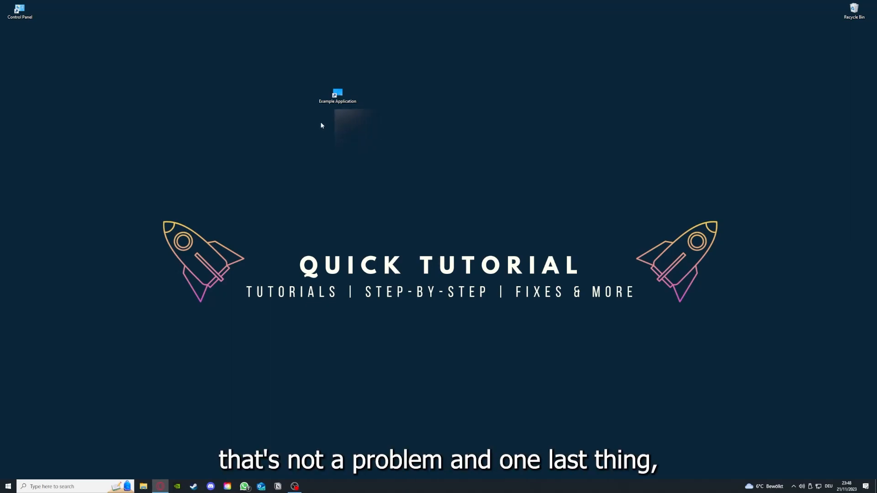
# Step: View the Example Application shortcut's Properties and its Details
pyautogui.rightClick(338, 95)
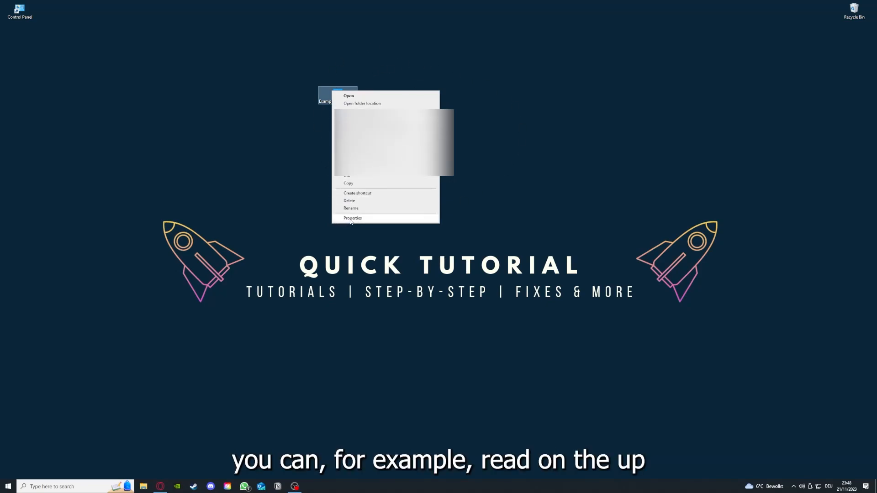
pyautogui.click(352, 218)
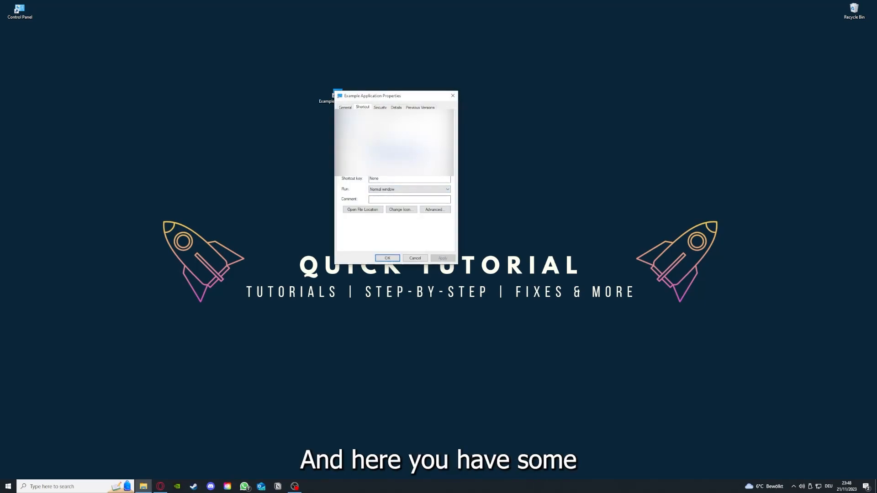
pyautogui.click(396, 107)
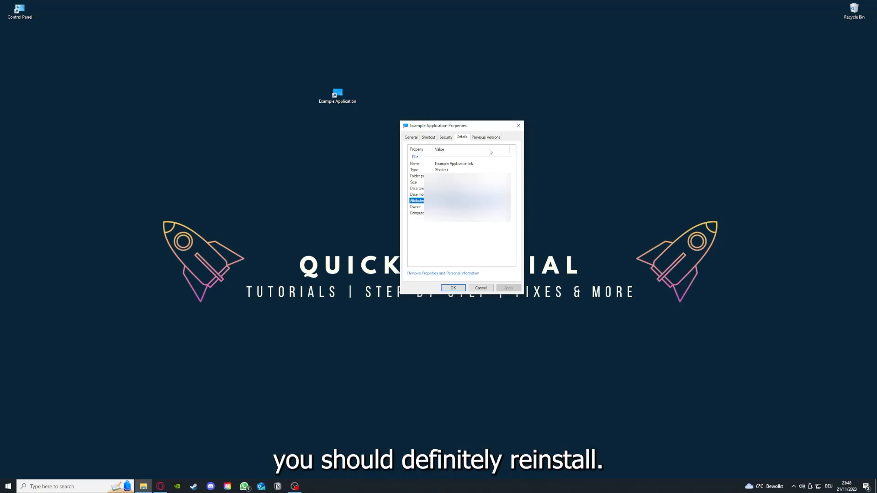
# Step: Return to the Shortcut settings and open the file location it points to
pyautogui.click(428, 137)
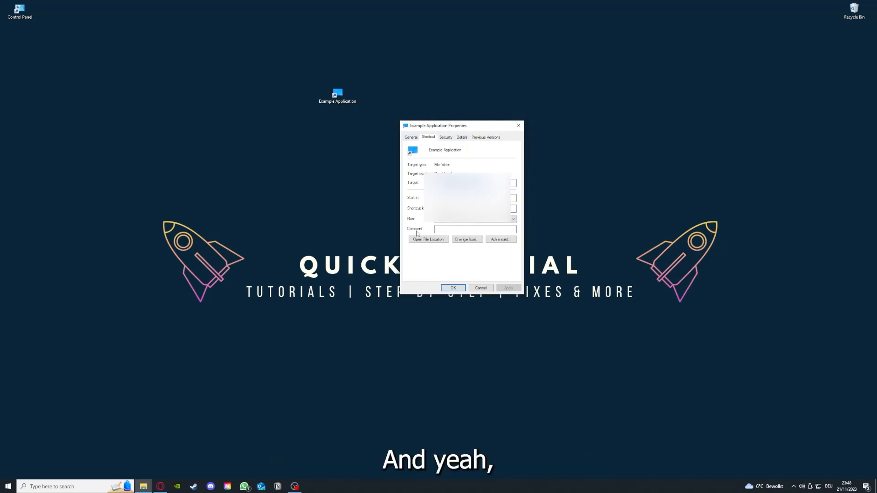
pyautogui.click(429, 239)
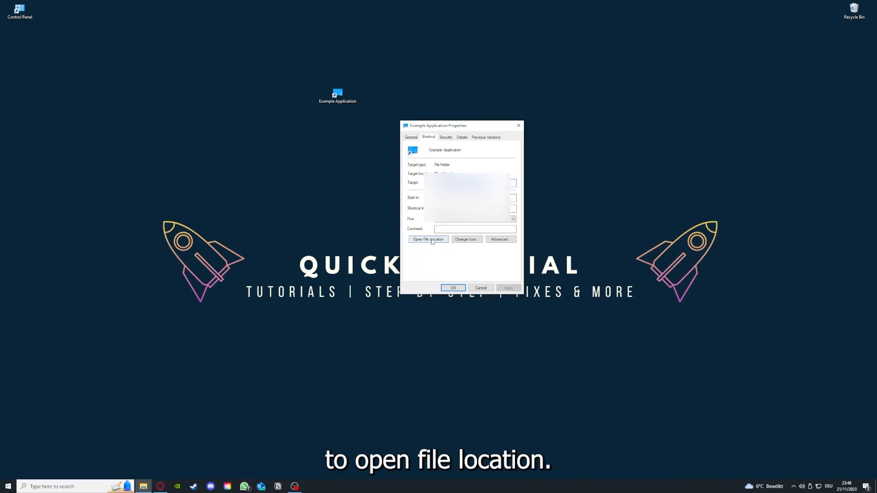
pyautogui.click(429, 240)
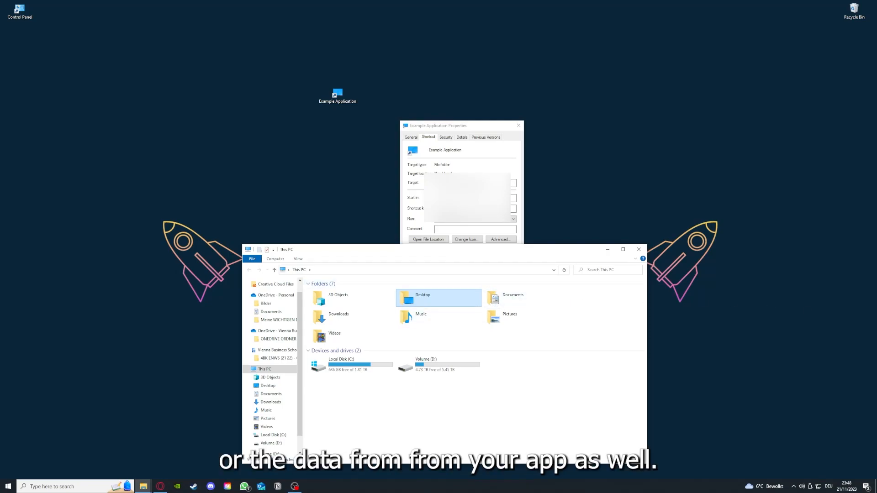
pyautogui.moveTo(437, 317)
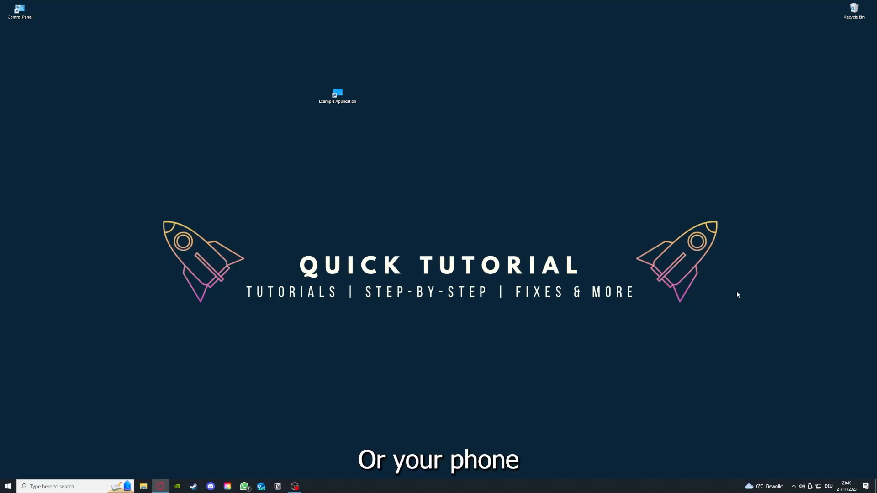
pyautogui.moveTo(756, 291)
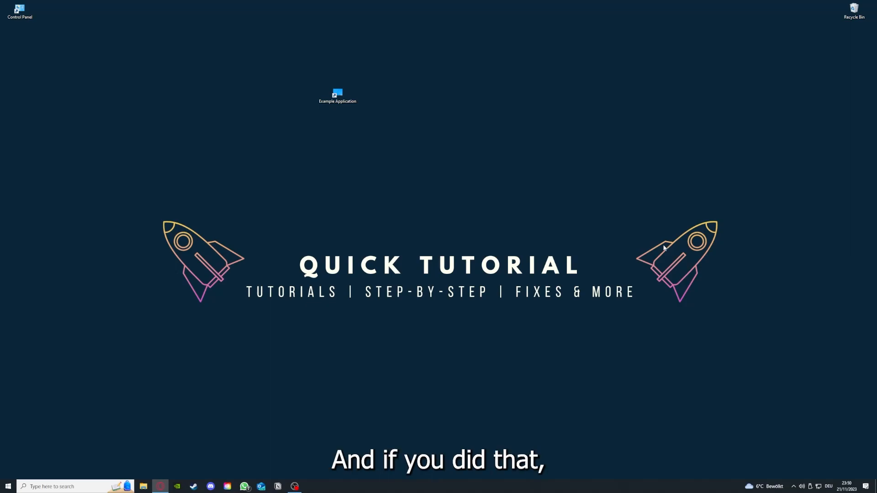
pyautogui.moveTo(719, 266)
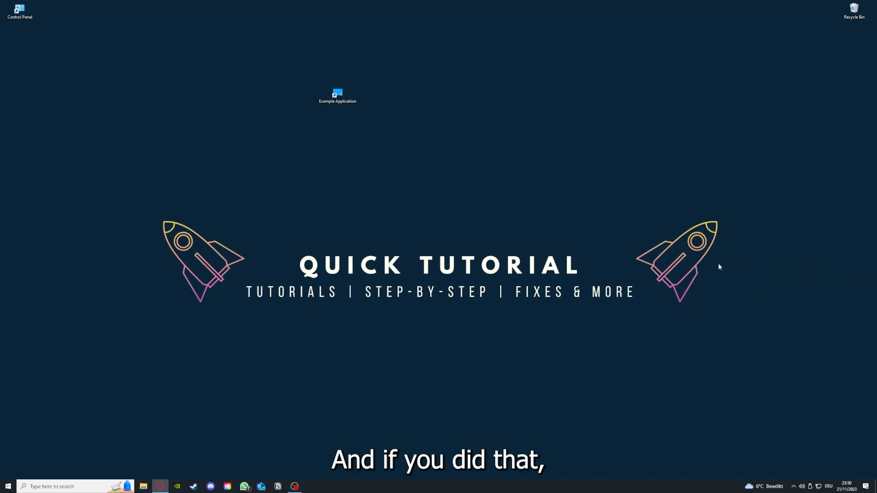